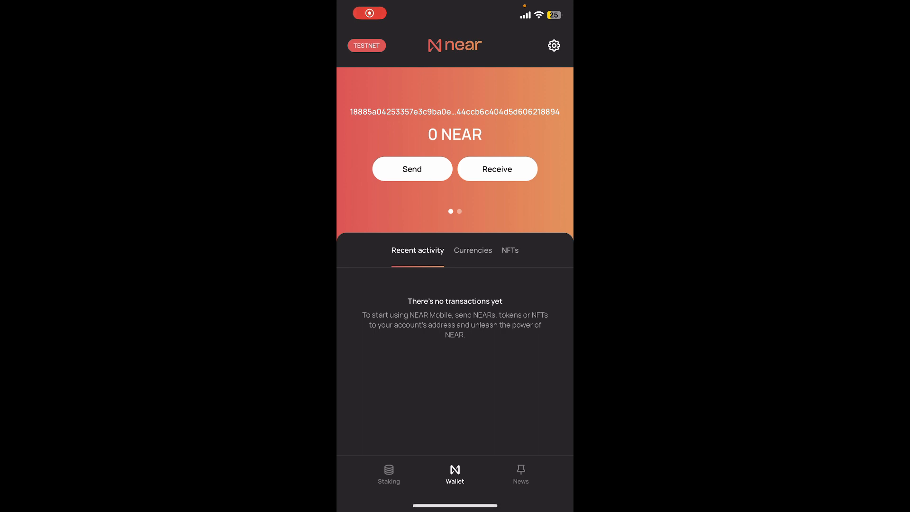
# - Open the wallet's Settings menu from the gear icon on the wallet screen
pyautogui.click(553, 46)
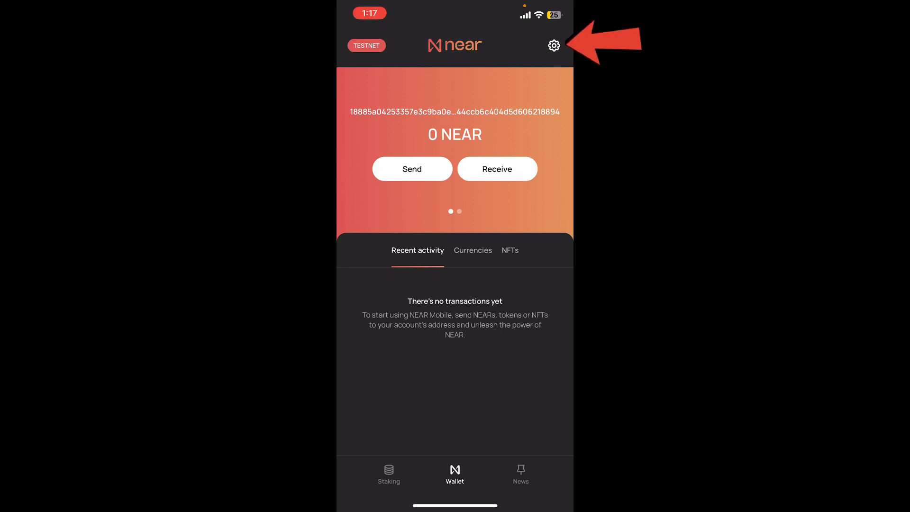
pyautogui.click(553, 45)
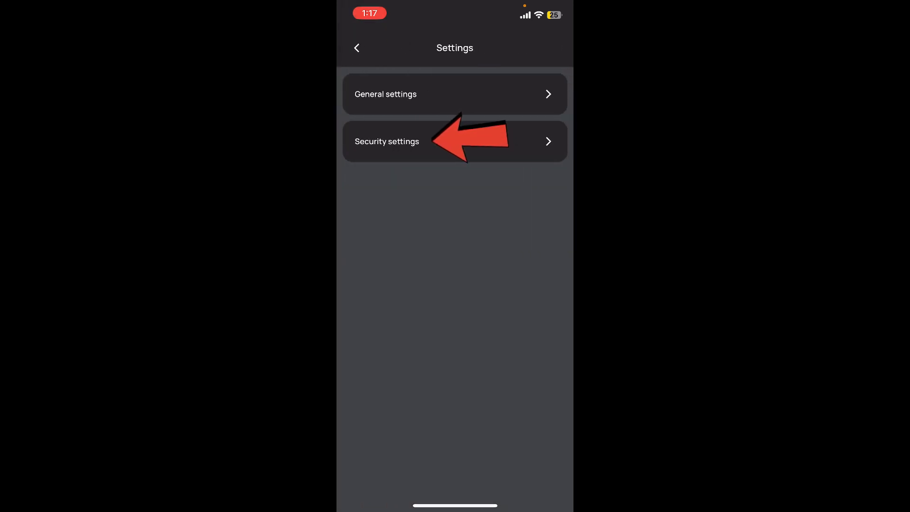
# - Open Security settings and return to its list after viewing the wallet backup sheet
pyautogui.click(387, 141)
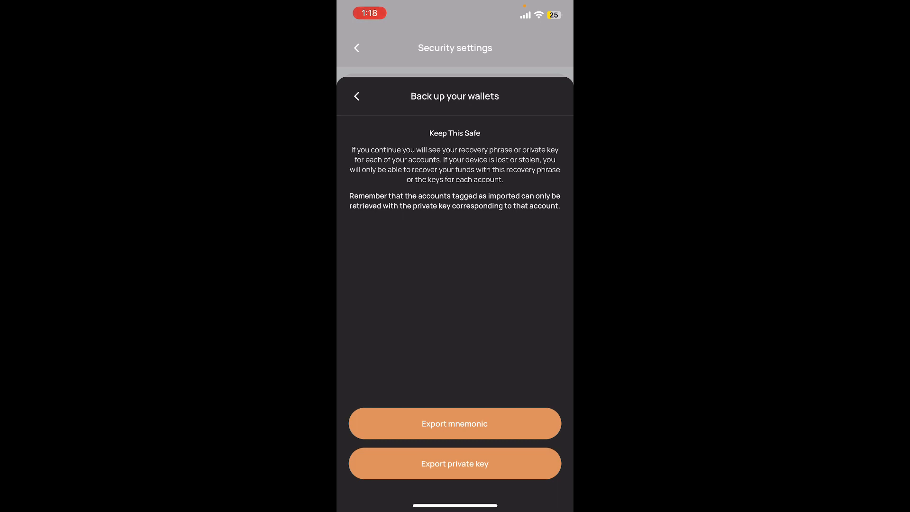
pyautogui.click(356, 96)
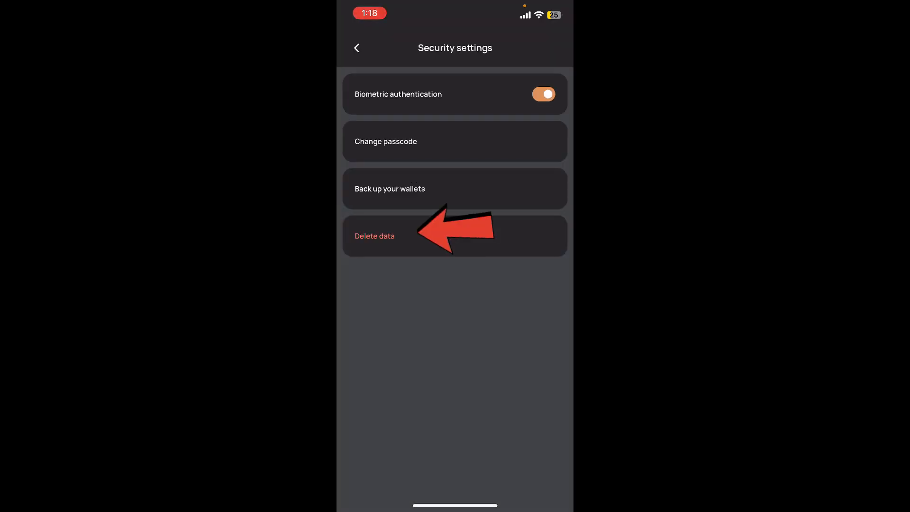
# - Delete all wallet data from the device, returning NEAR Mobile to its welcome screen
pyautogui.click(375, 235)
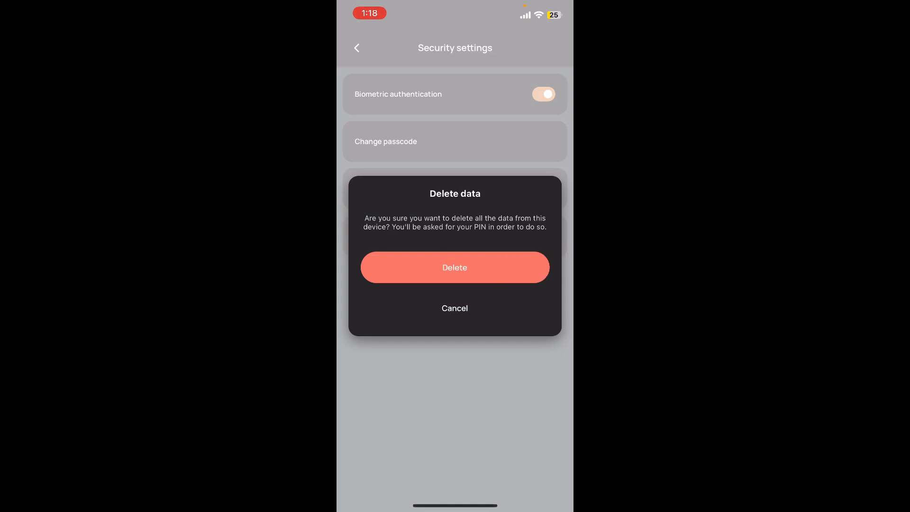
pyautogui.click(454, 267)
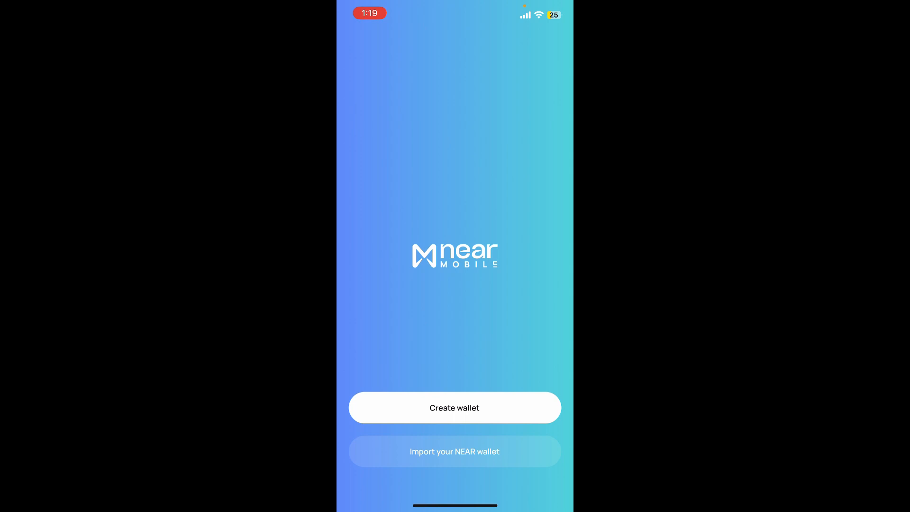
# - Leave the briefly opened import flow and bring up NEAR Mobile's home-screen quick menu
pyautogui.click(454, 451)
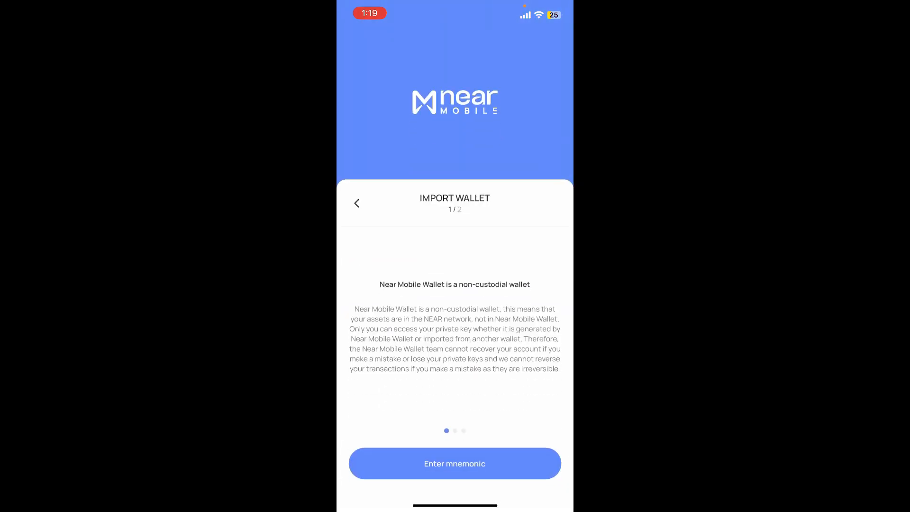
pyautogui.click(454, 463)
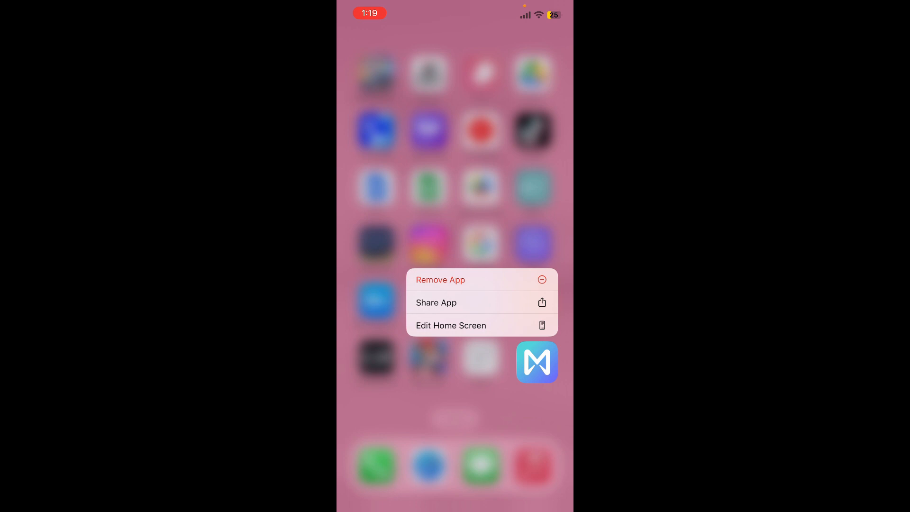
# - Remove the NEAR Mobile app and confirm its deletion from the iPhone
pyautogui.click(440, 279)
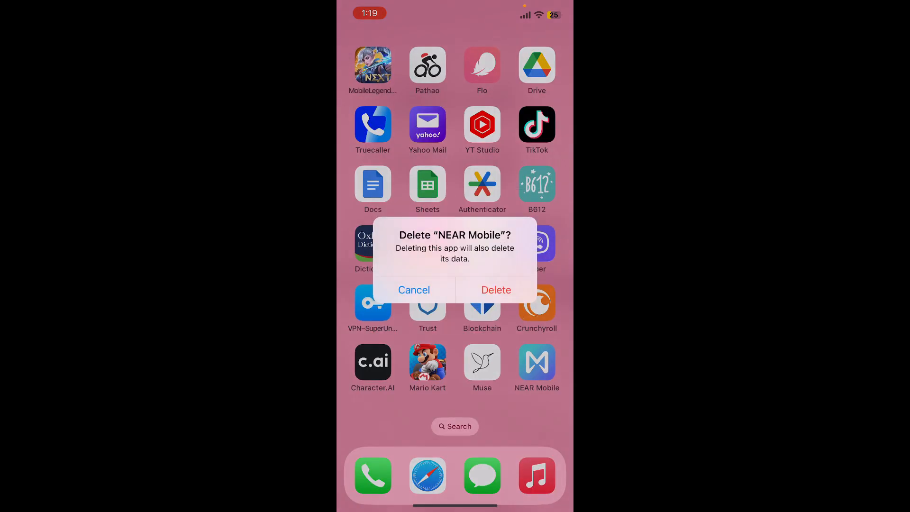
pyautogui.click(495, 290)
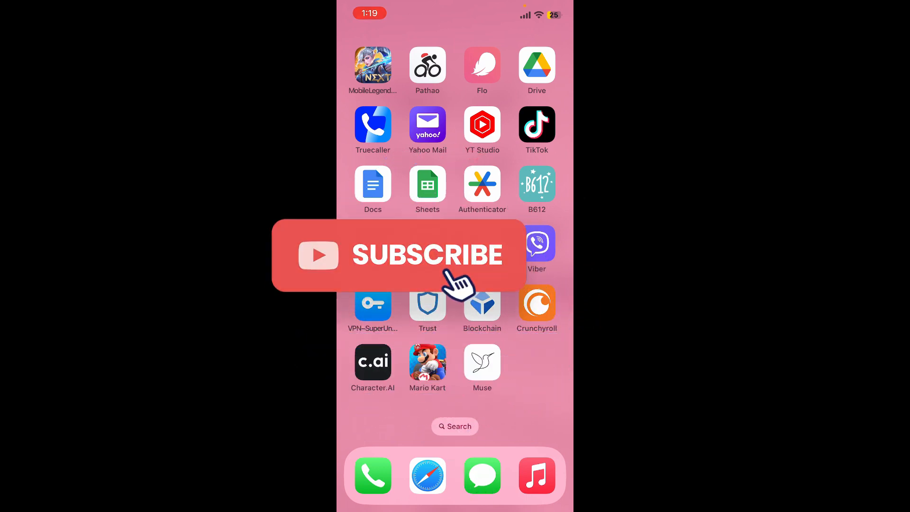
pyautogui.click(427, 254)
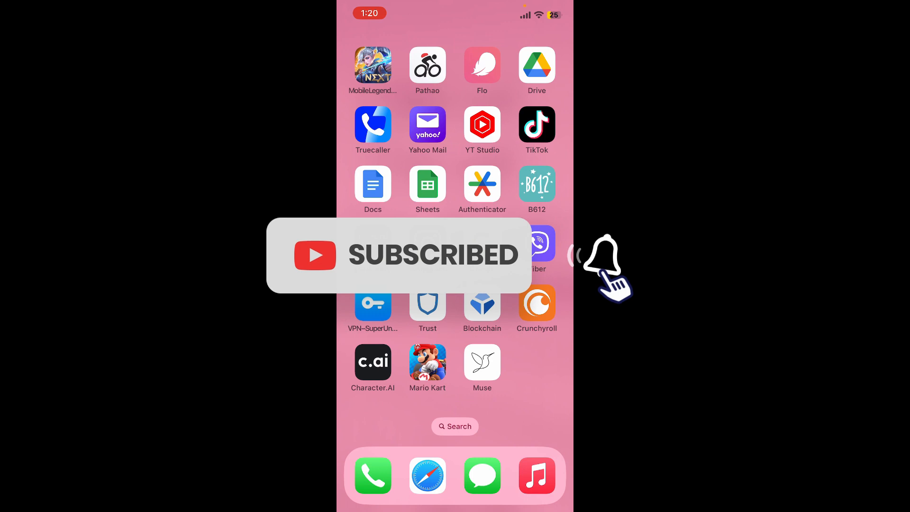